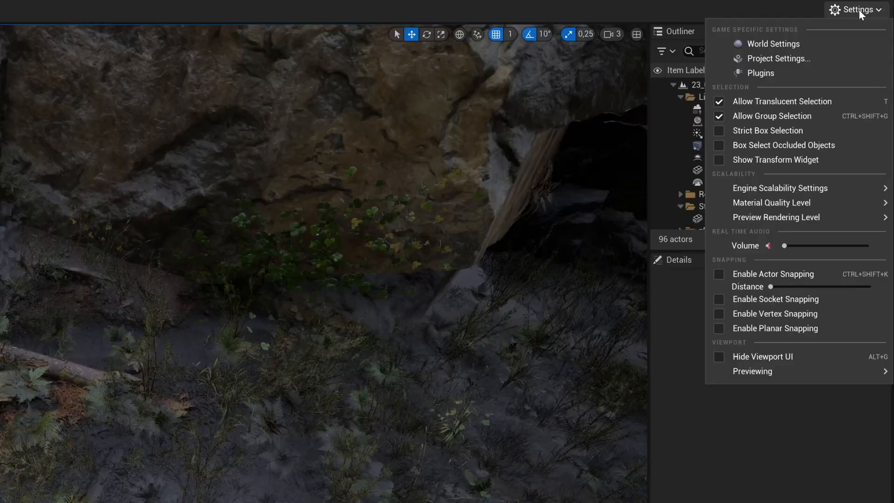
Search the plugin list for Movie Render Queue to confirm it is enabled
left_click(759, 73)
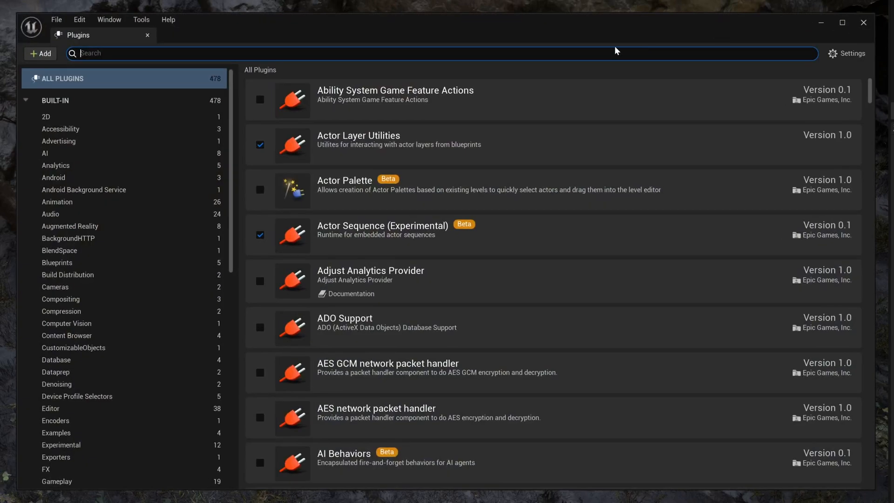
type("movie re")
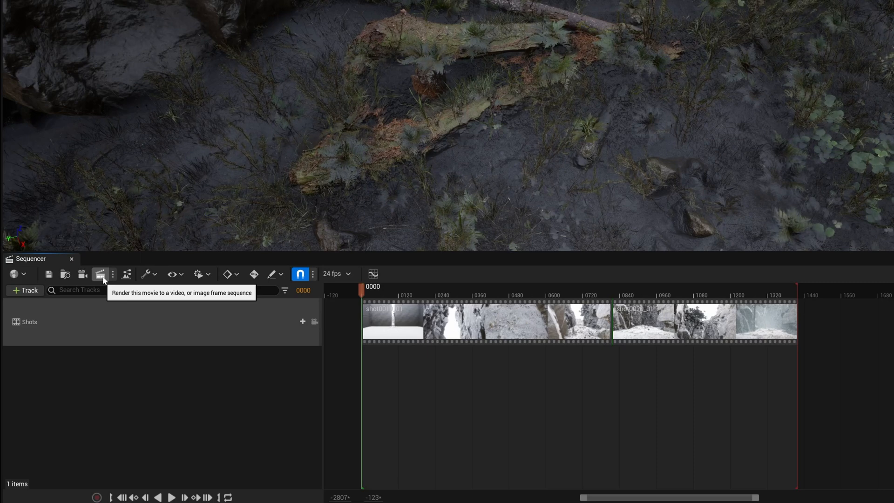
Queue the 23_02_Master sequence in Movie Render Queue and open its render settings
left_click(101, 274)
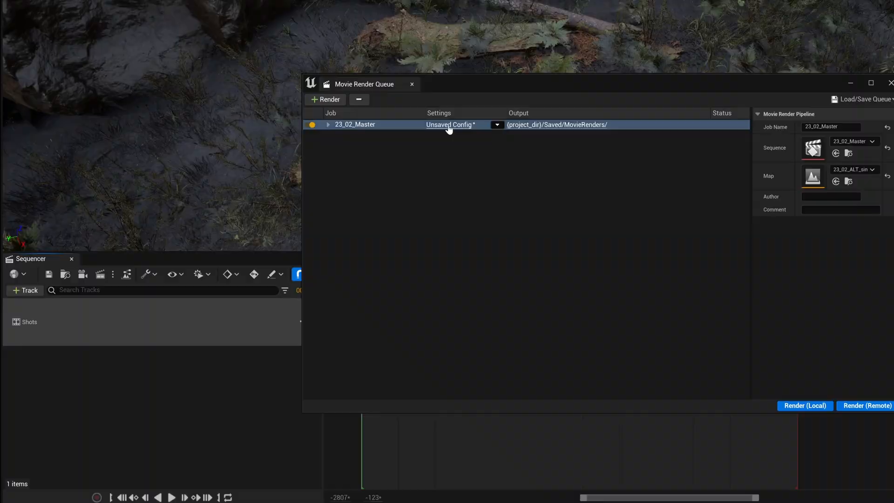
left_click(450, 125)
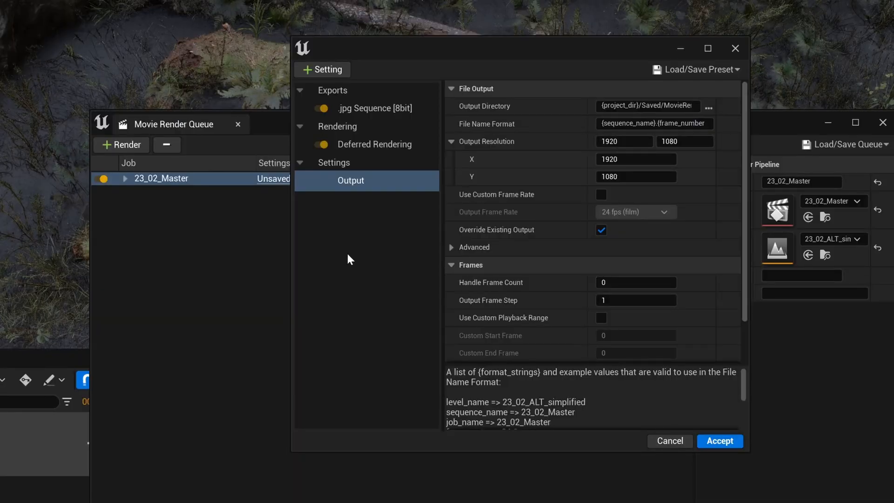
left_click(322, 70)
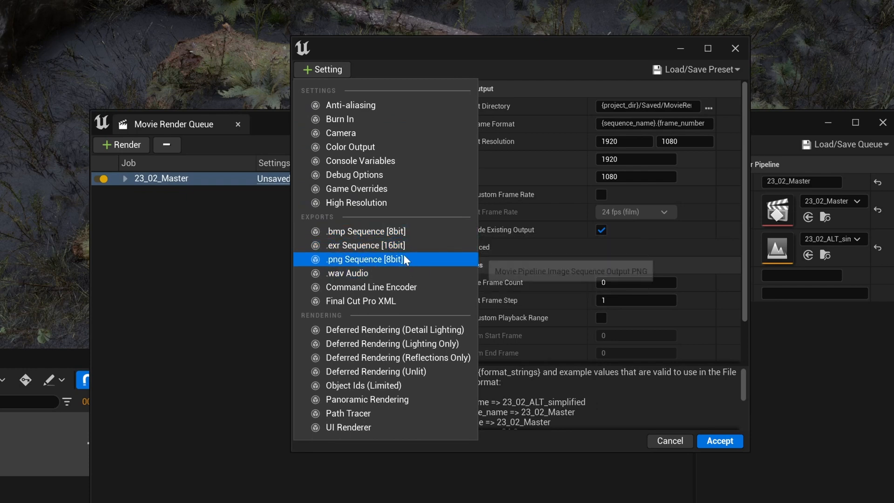
Add a 16-bit EXR sequence export with compression set to None
left_click(365, 246)
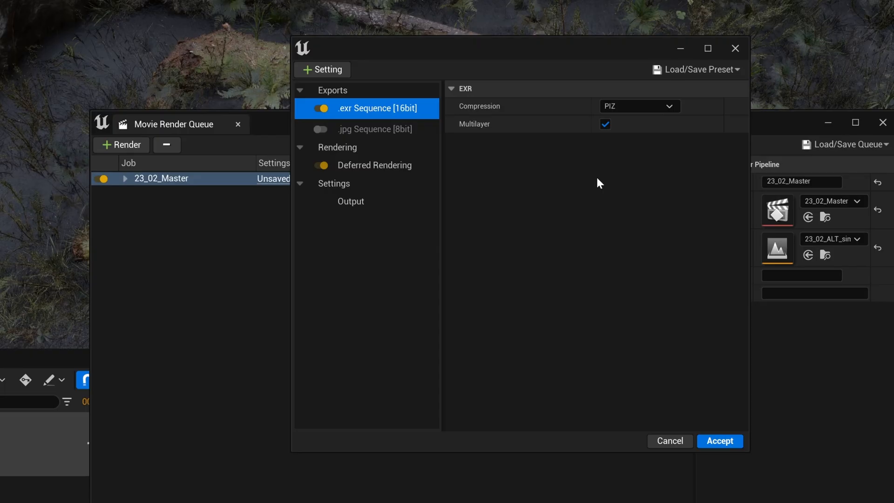
mouse_move(594, 185)
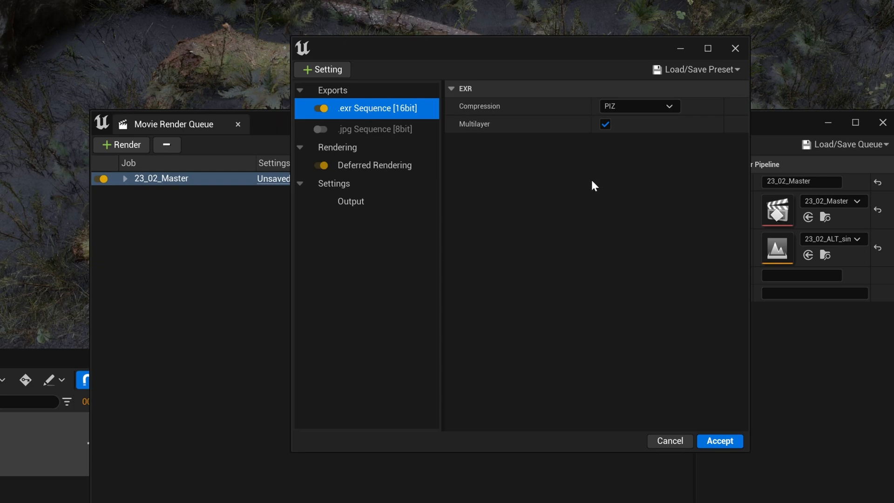
left_click(638, 106)
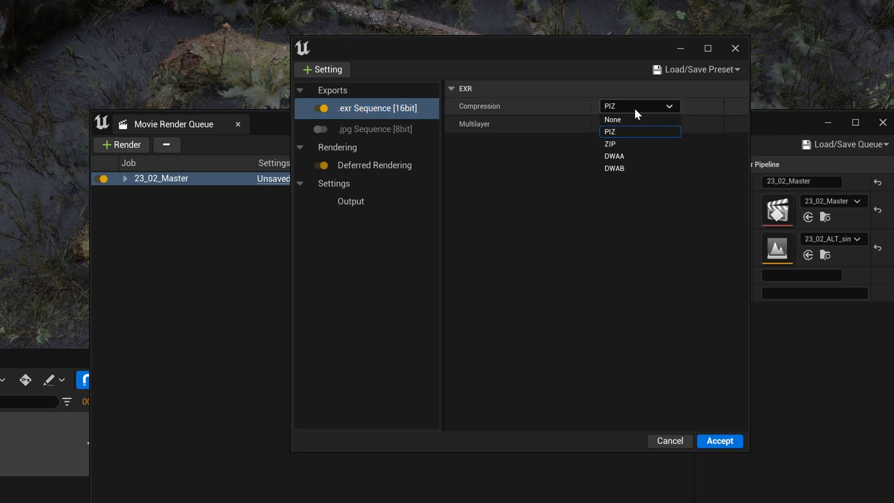
mouse_move(613, 119)
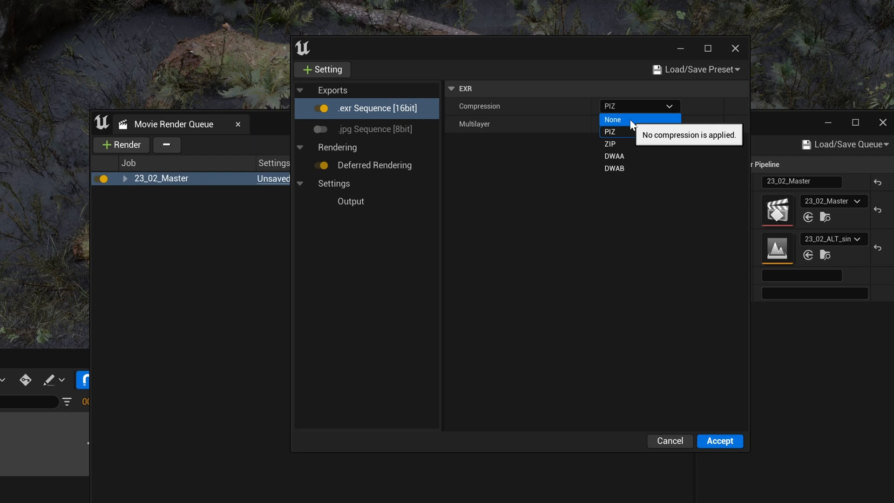
left_click(612, 119)
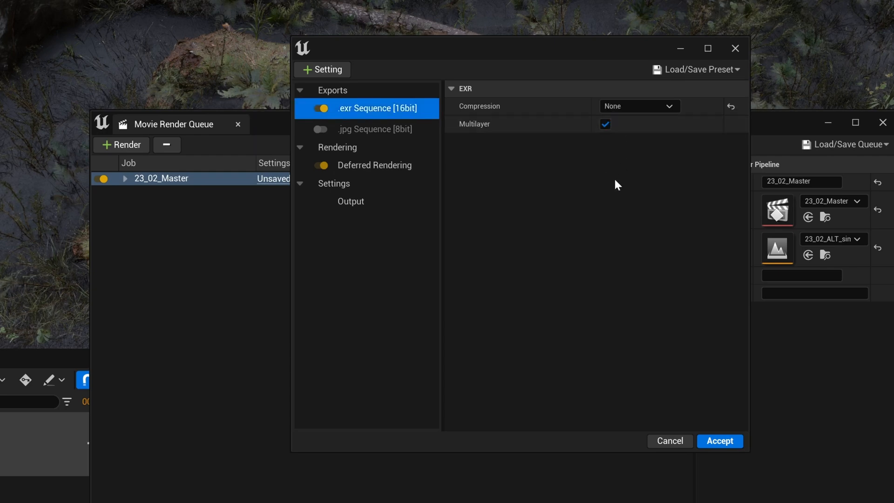
mouse_move(658, 342)
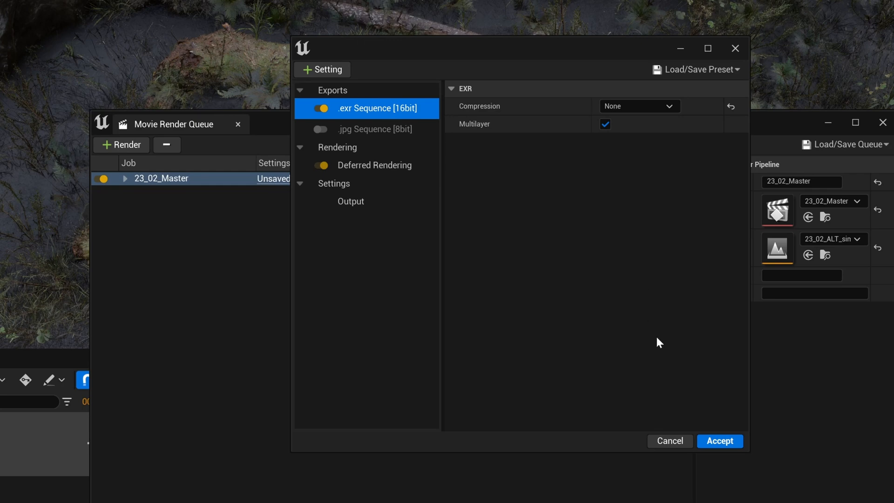
left_click(374, 165)
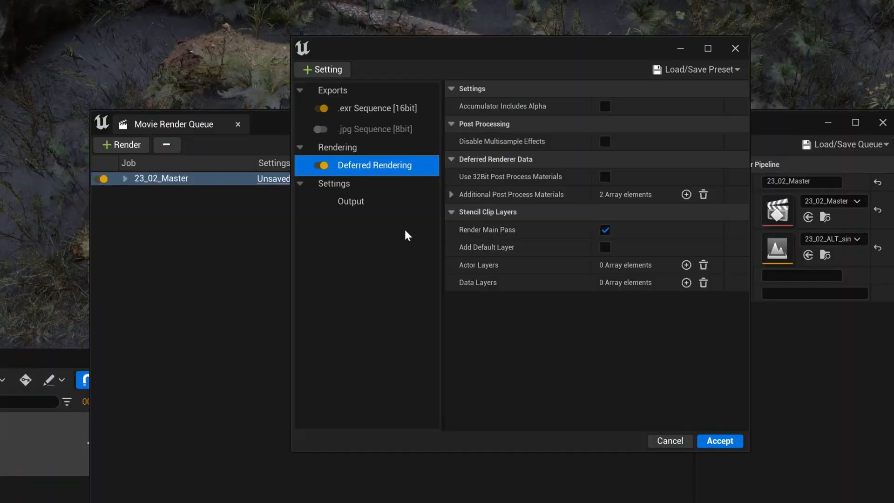
Add the Path Tracer rendering pass to the job, replacing Deferred Rendering
left_click(323, 69)
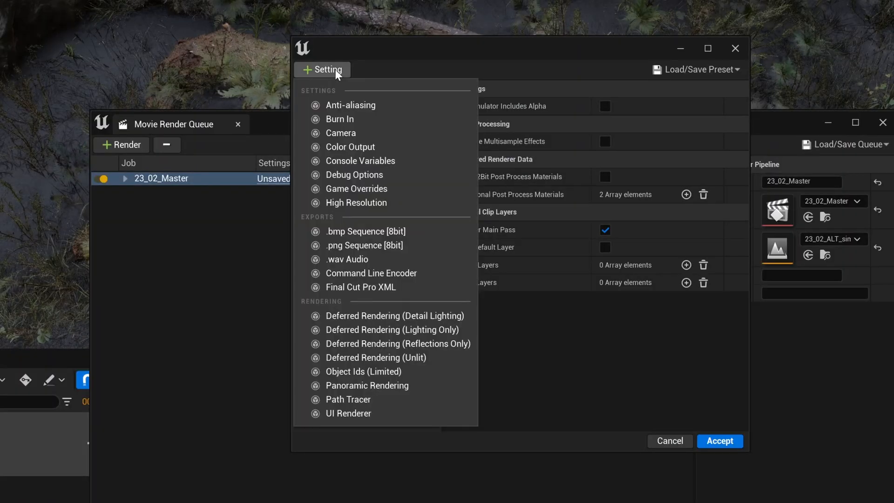
mouse_move(375, 358)
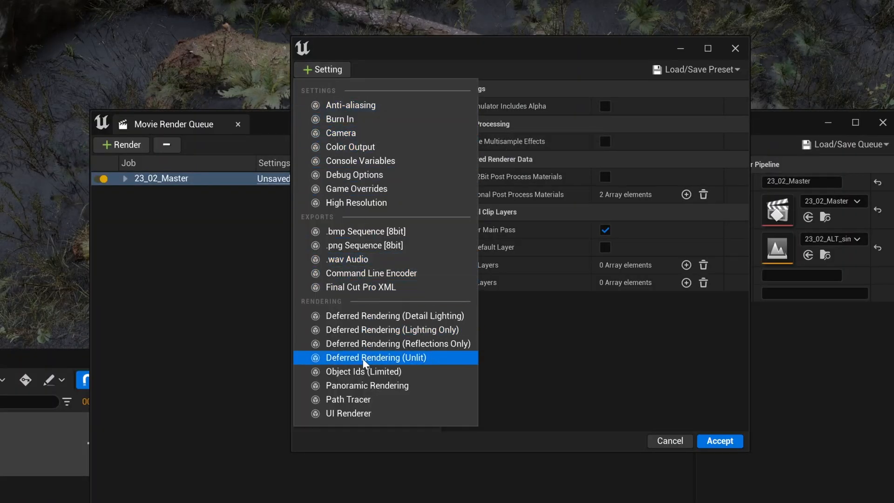
mouse_move(348, 399)
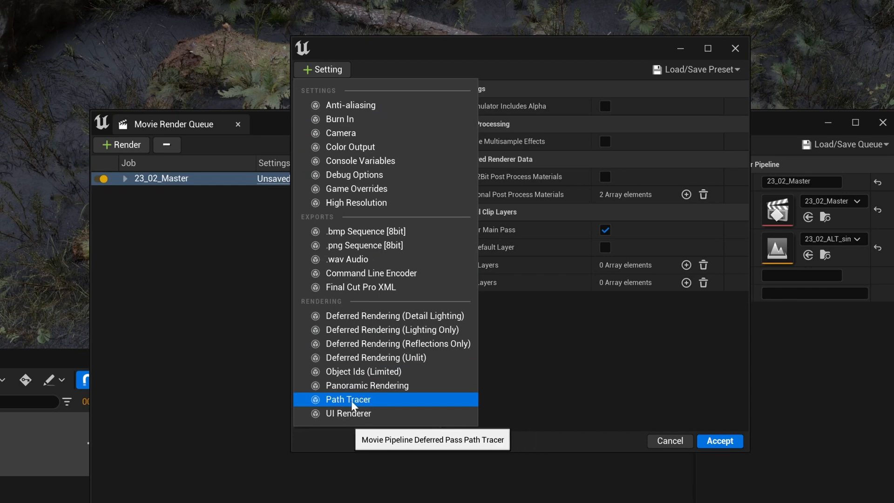
left_click(348, 399)
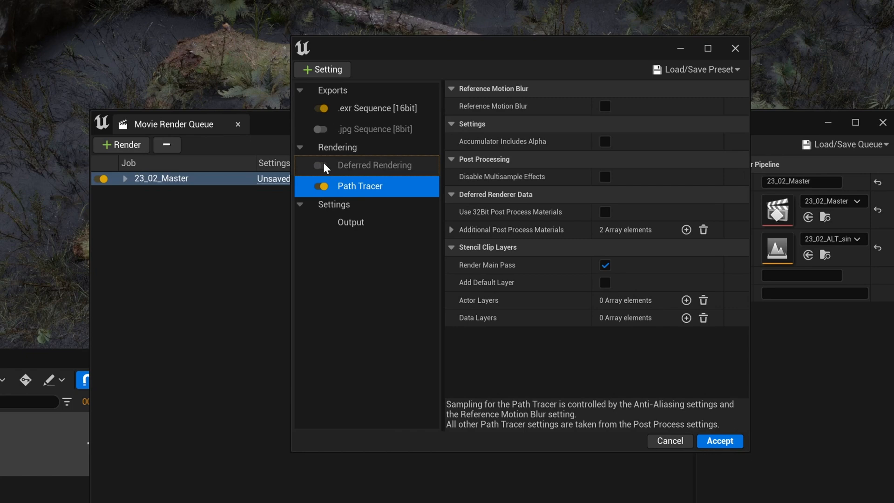
mouse_move(371, 196)
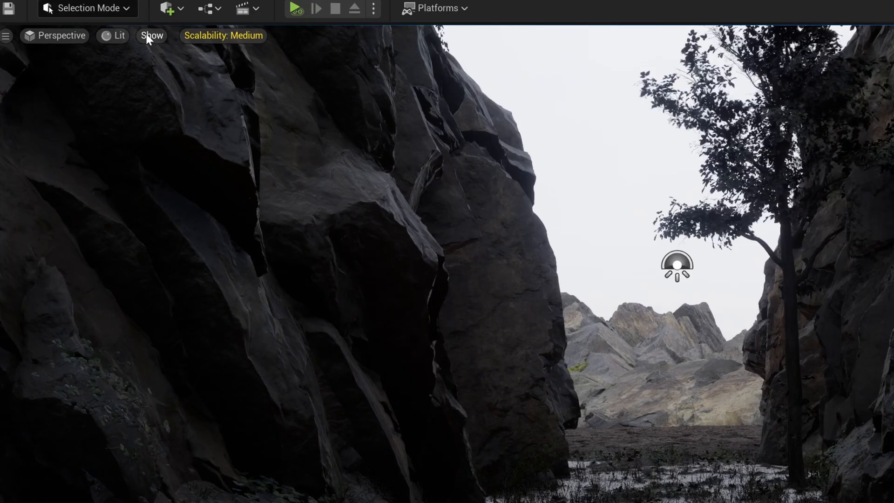
Switch the viewport from Lit to Path Tracing view mode
left_click(114, 36)
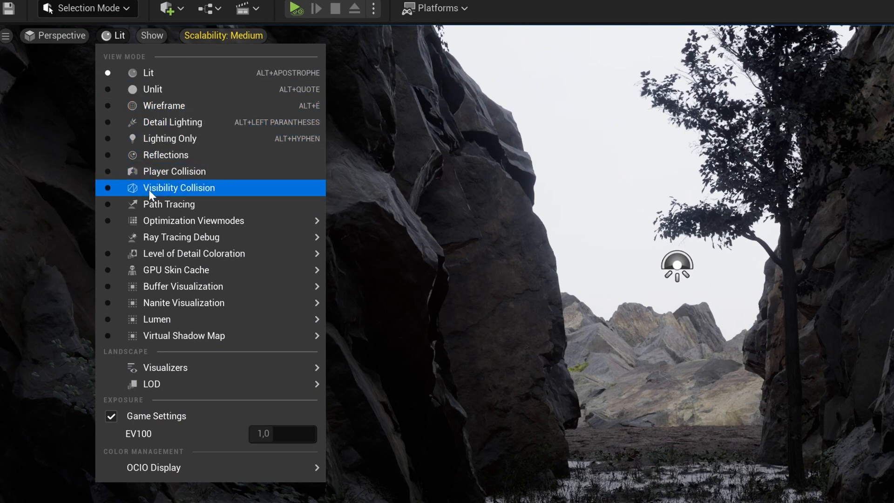
left_click(168, 204)
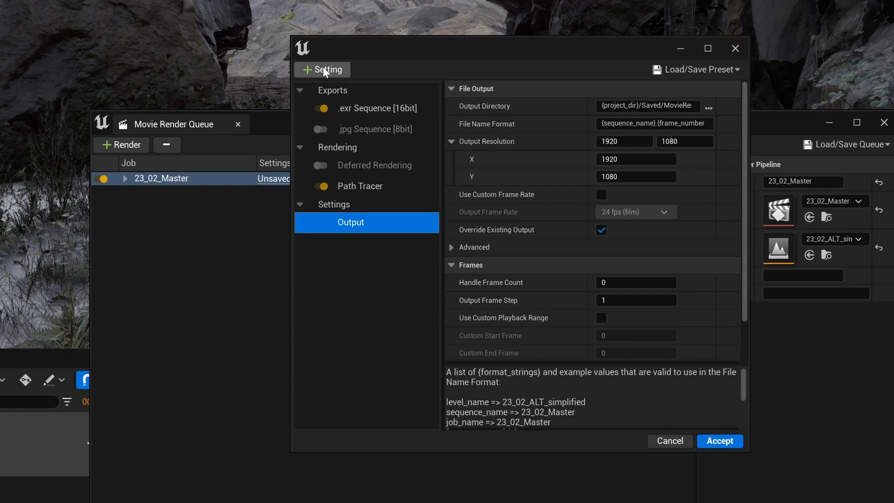
Add Game Overrides with cinematic quality, then add an Anti-aliasing setting
left_click(322, 69)
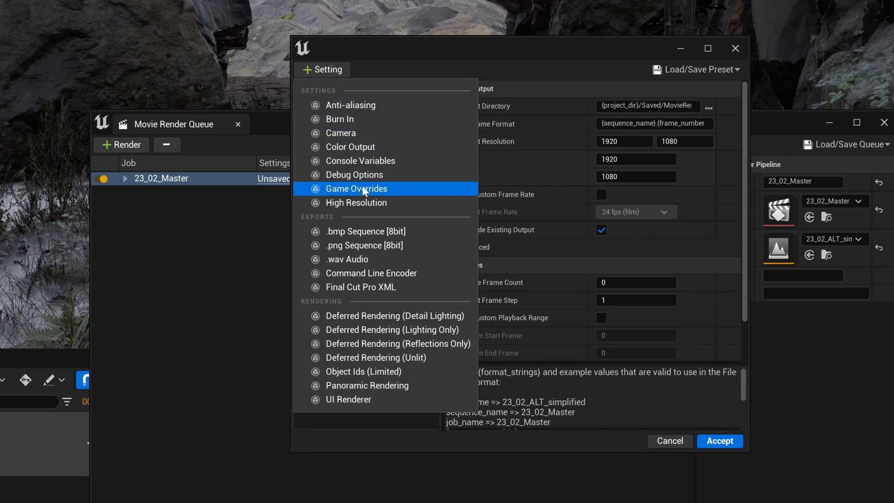
left_click(356, 188)
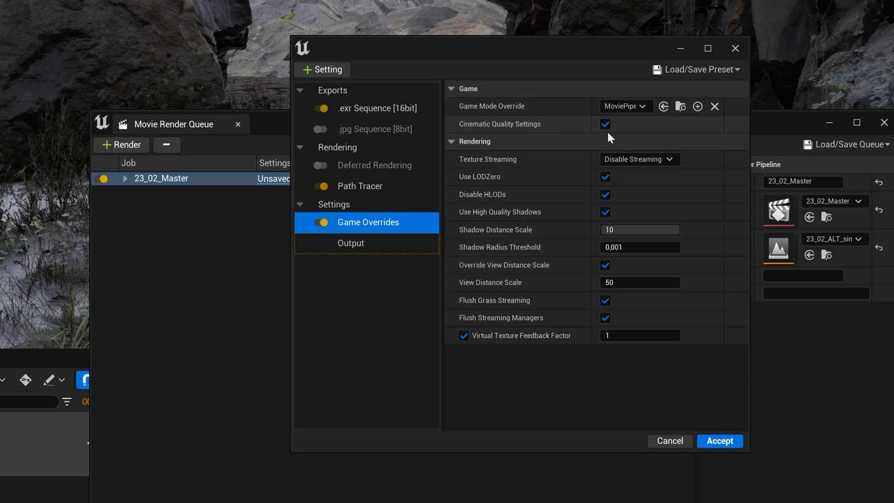
left_click(321, 69)
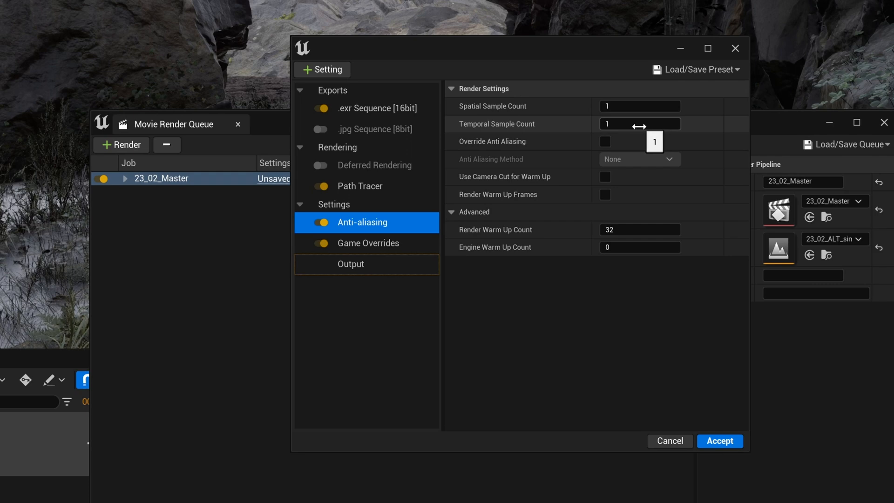
Set anti-aliasing to 256 spatial samples and enable Override Anti Aliasing
left_click(640, 124)
type("4")
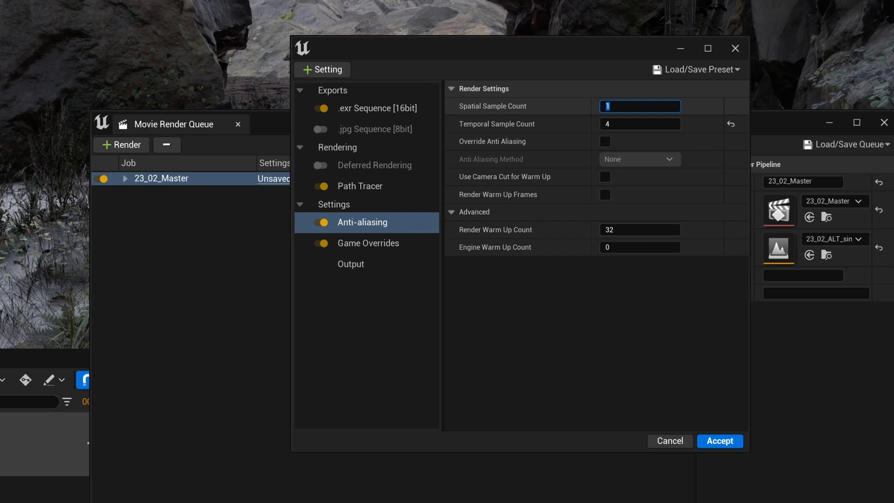
type("256")
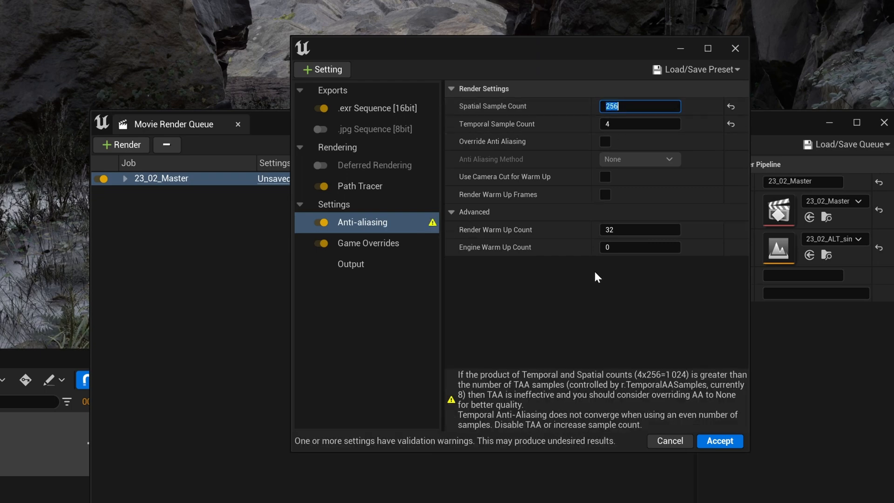
mouse_move(604, 142)
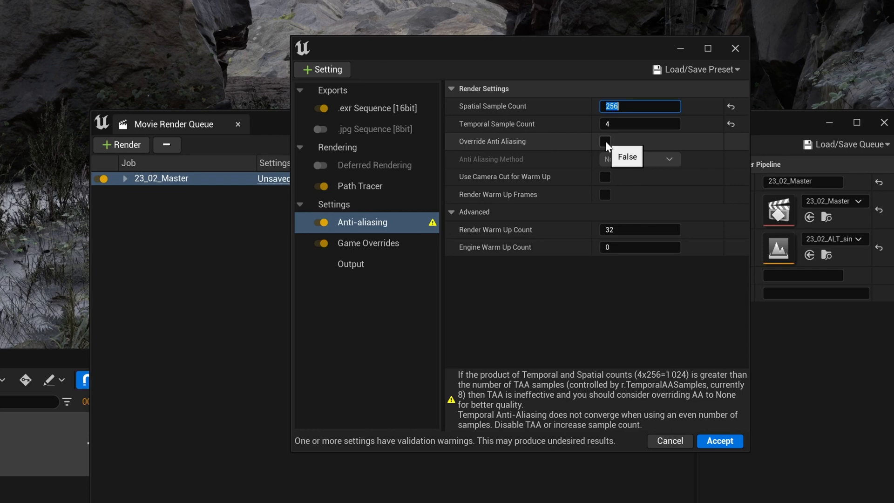
left_click(604, 141)
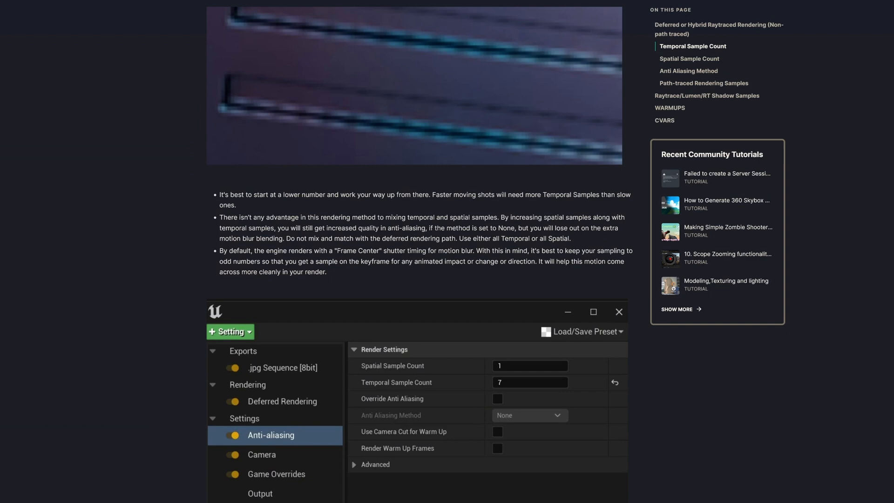
scroll("down", 3)
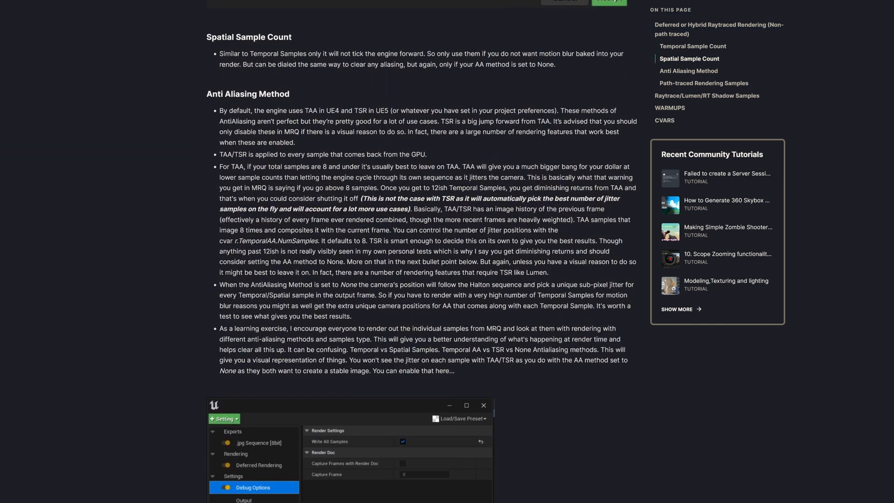
scroll("down", 3)
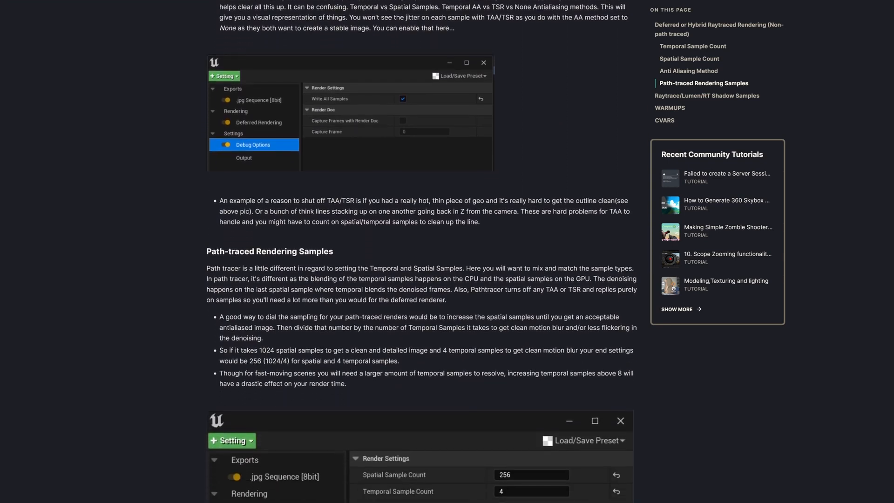
scroll("down", 3)
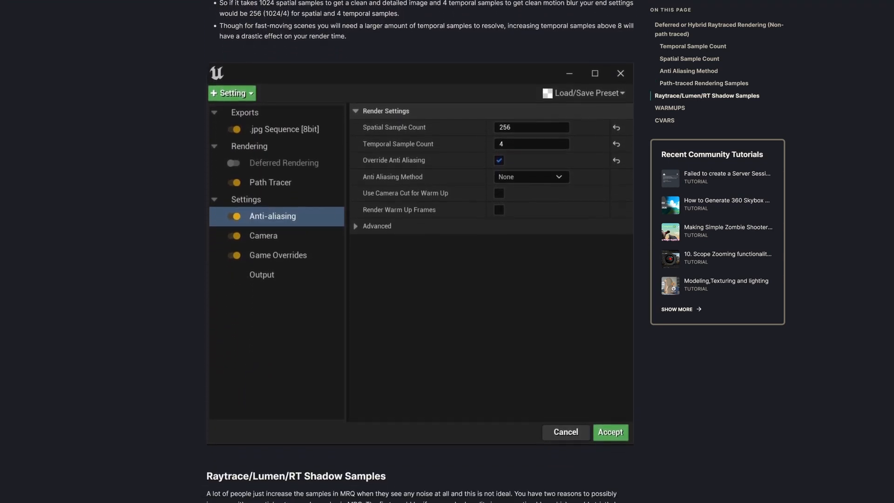
scroll("down", 3)
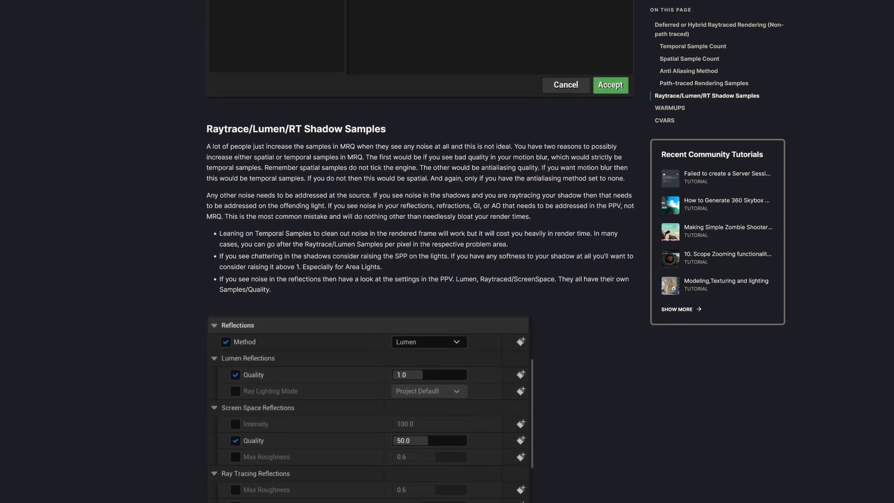
scroll("down", 3)
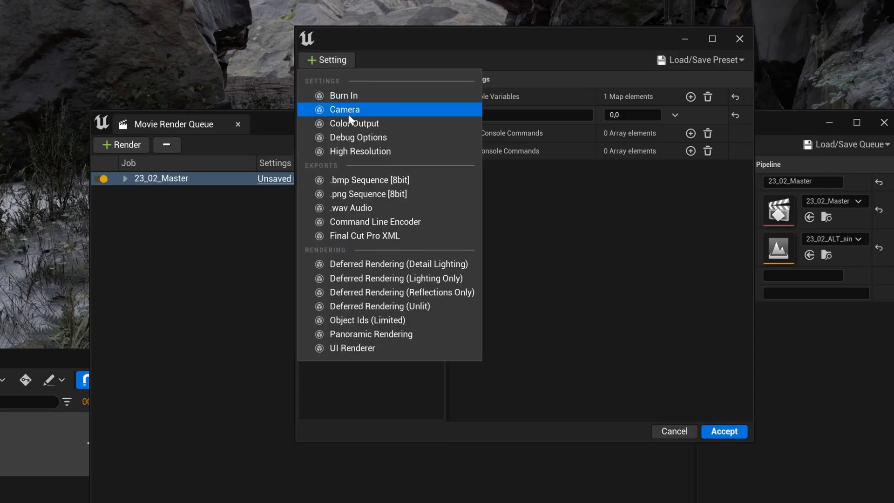
mouse_move(368, 193)
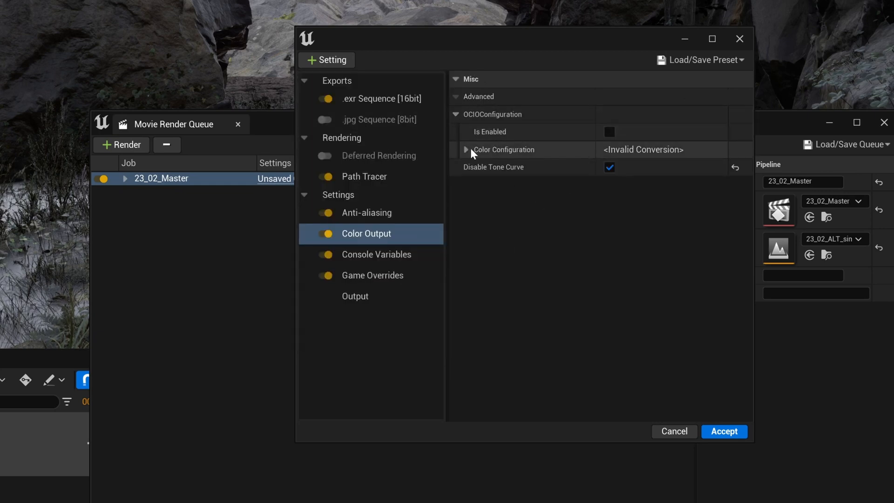
Expand Color Configuration and review the Source Color Space options
left_click(465, 149)
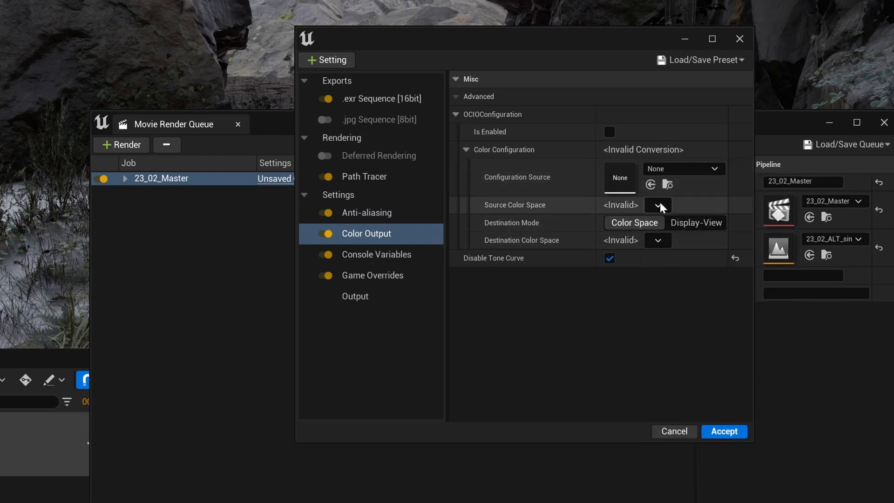
left_click(326, 60)
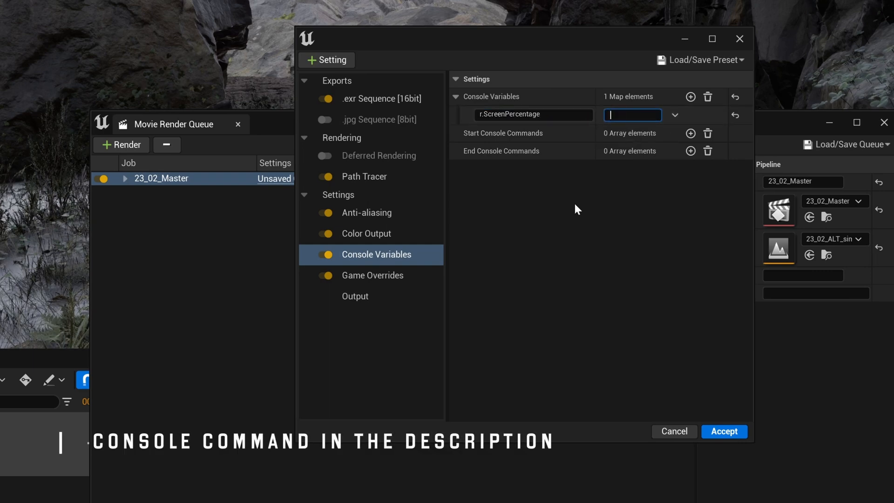
Enter 150 as the r.ScreenPercentage console variable value
type("150,0")
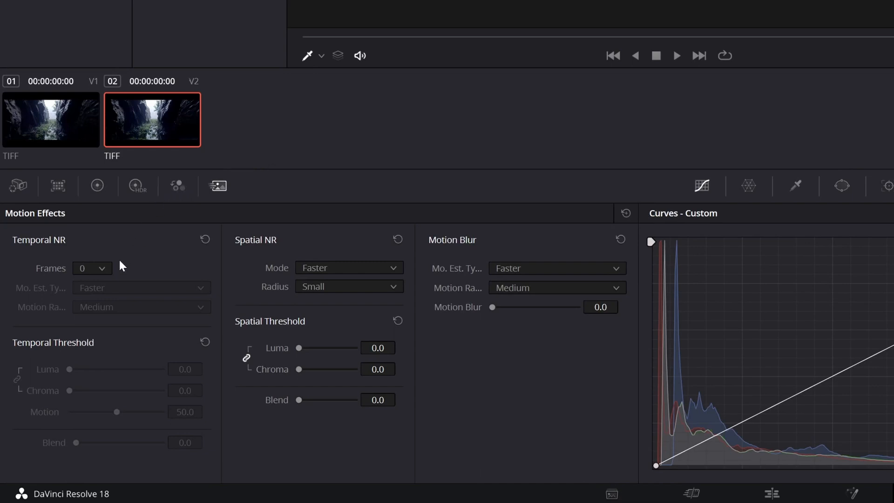
Set noise reduction to 1 temporal frame with Enhanced spatial mode
left_click(92, 268)
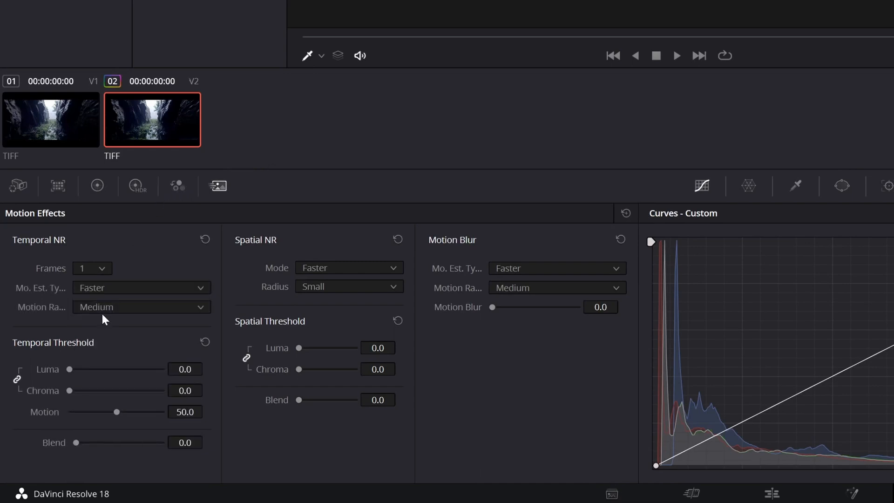
left_click(348, 267)
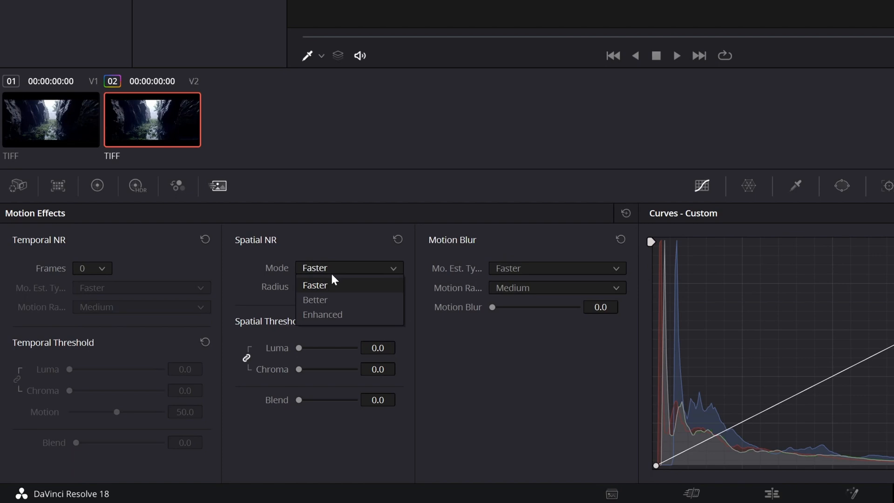
left_click(315, 300)
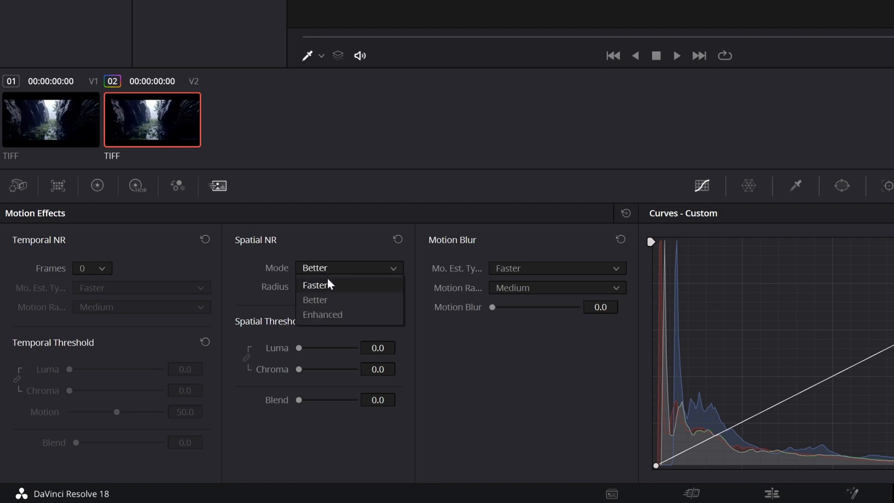
left_click(314, 285)
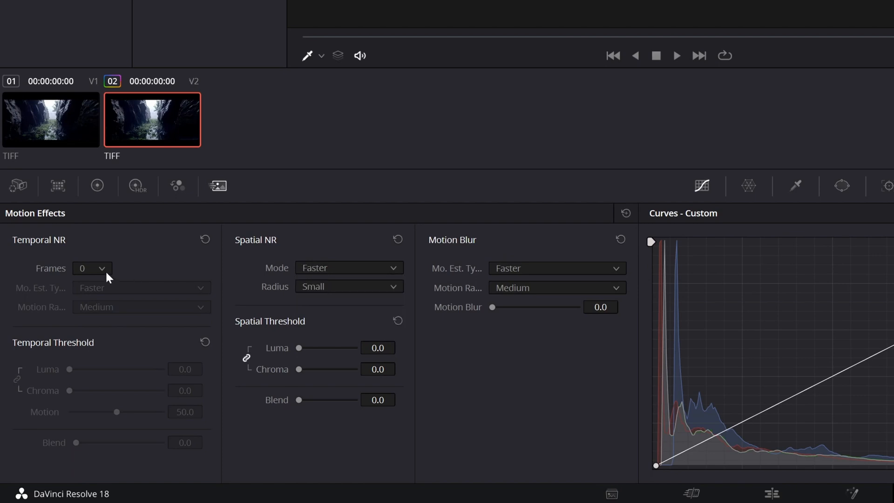
left_click(89, 269)
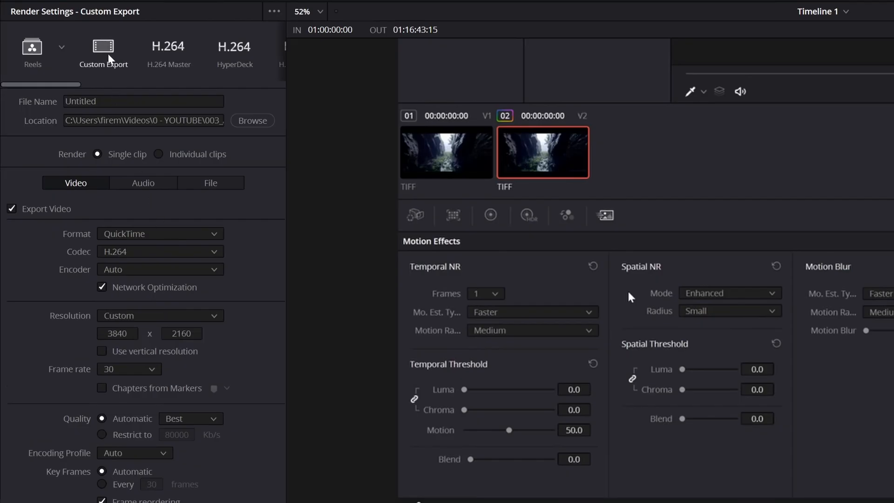
Set the render format to TIFF with RGB 16-bit codec
left_click(160, 234)
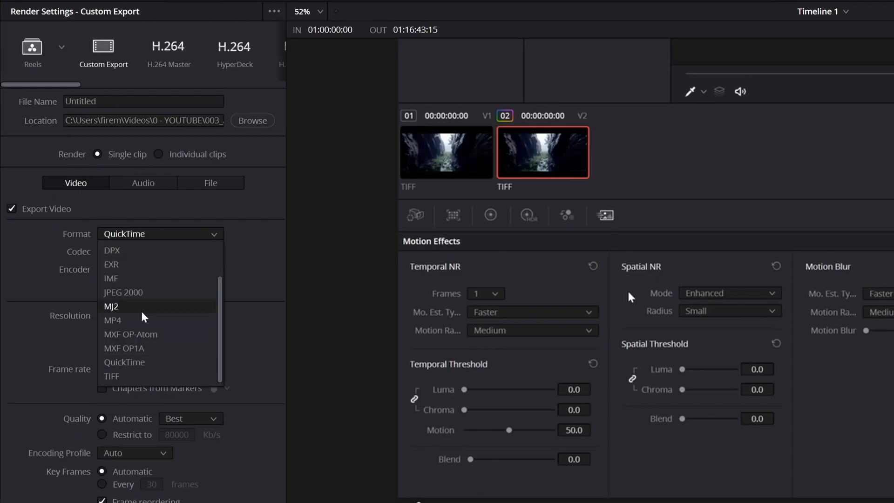
left_click(112, 376)
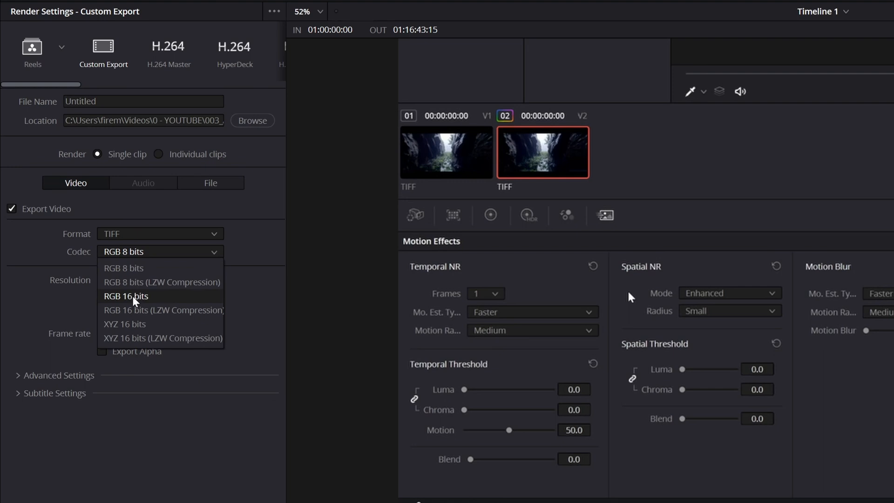
left_click(125, 296)
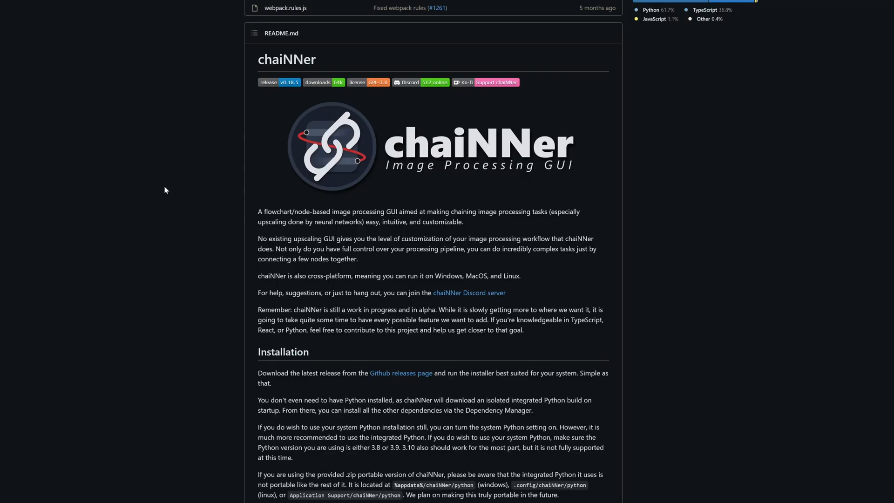
scroll("down", 3)
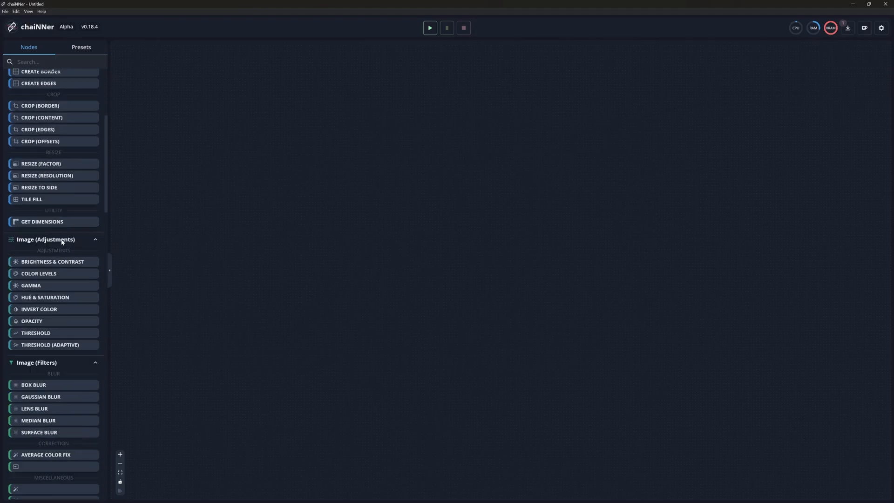
Add the Batch Upscale preset graph to the chaiNNer canvas
scroll("down", 3)
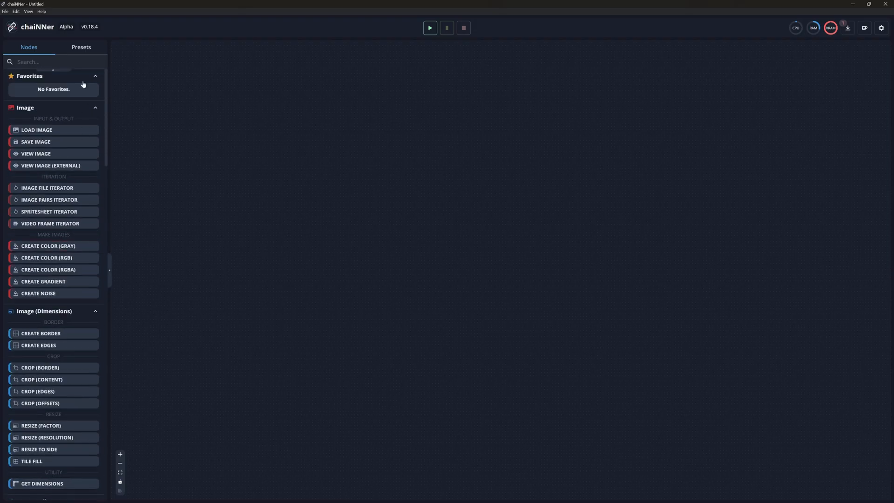
left_click(81, 47)
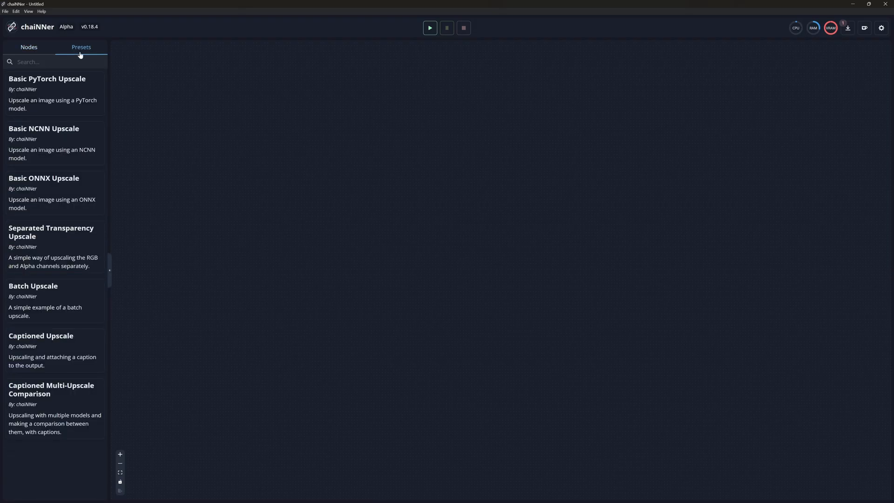
left_click_drag(51, 300, 308, 285)
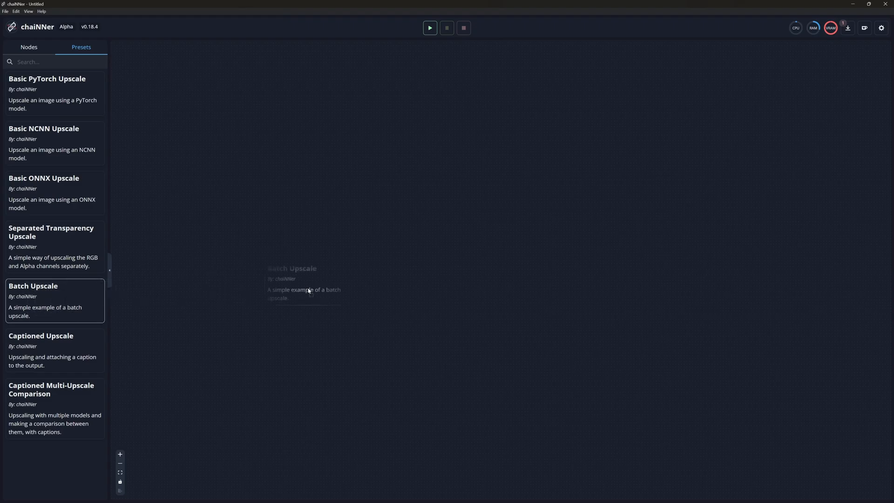
left_click(54, 300)
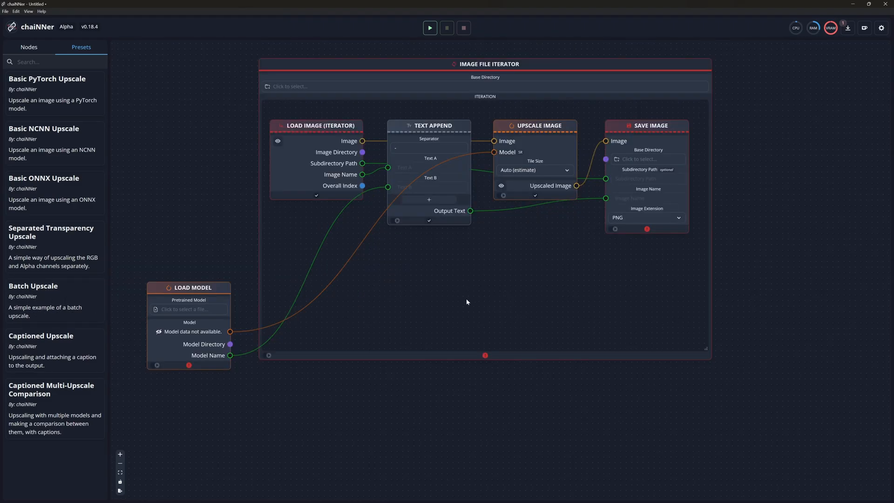
Point the iterator at the TIFF exports folder and save upscaled images as TIFF
left_click(485, 86)
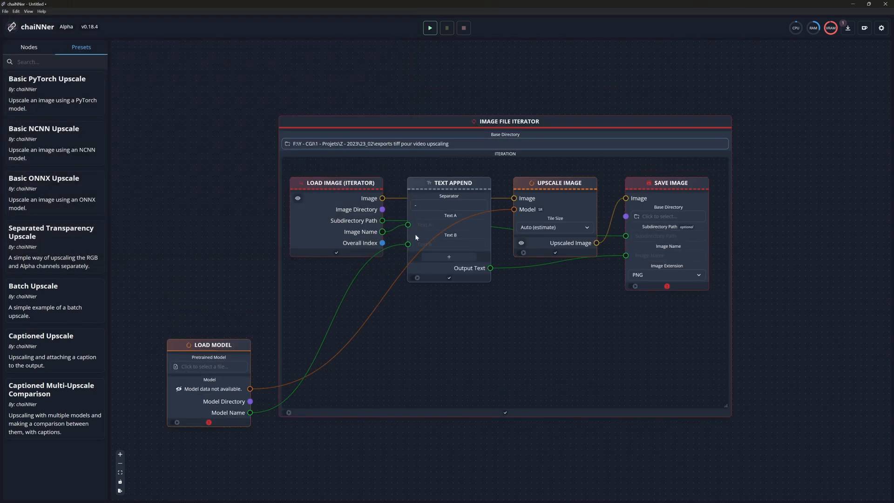
left_click(666, 275)
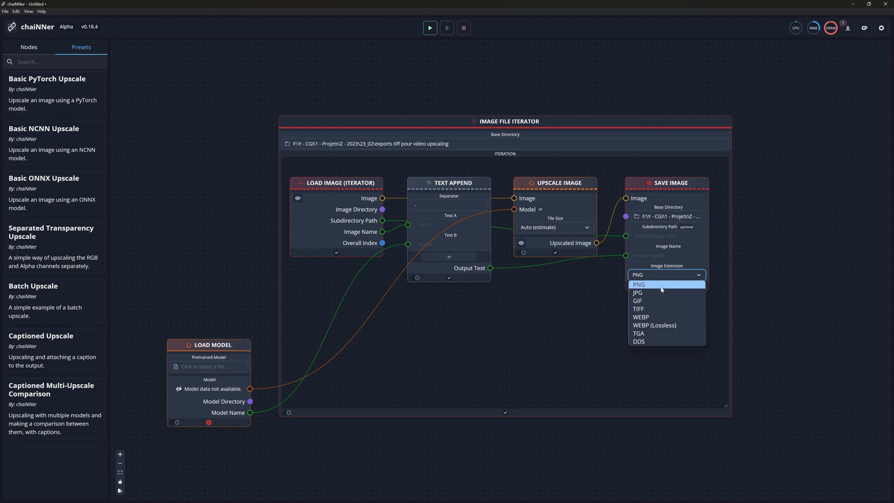
left_click(638, 308)
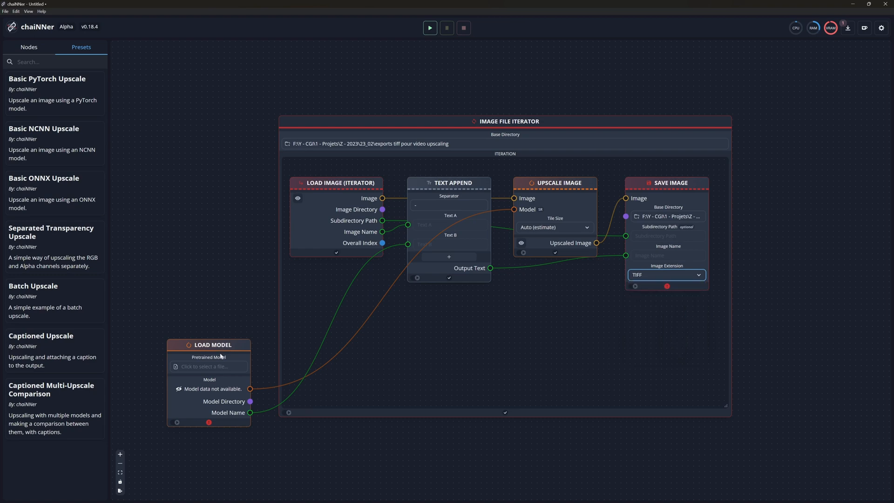
left_click(209, 366)
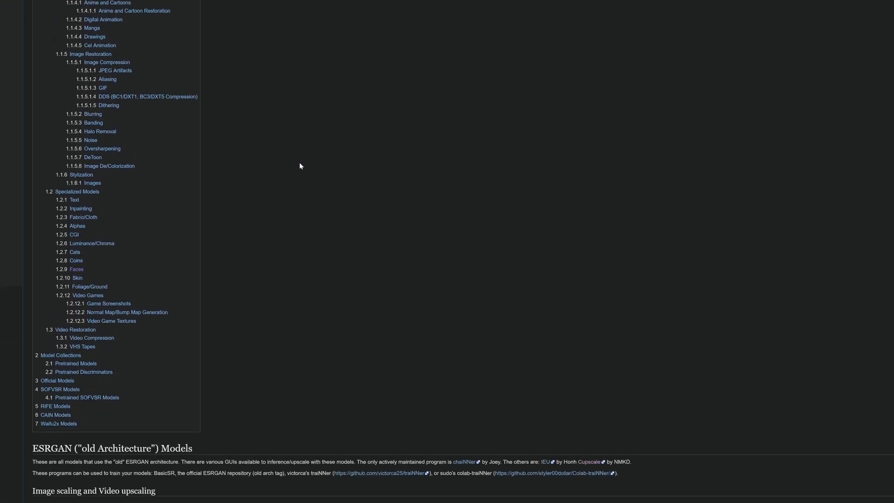
Scroll the Upscale Wiki past Universal, Realistic Photos and Art/Pixel Art to the Anime tables
scroll("down", 3)
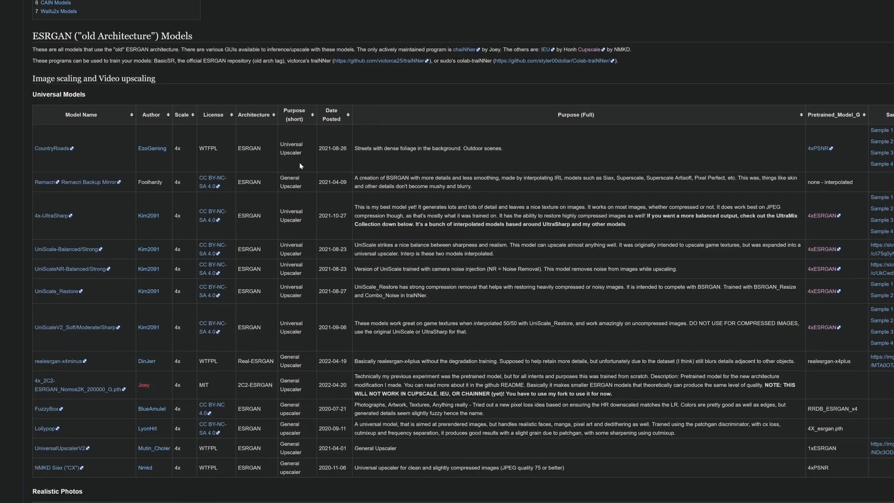
scroll("down", 3)
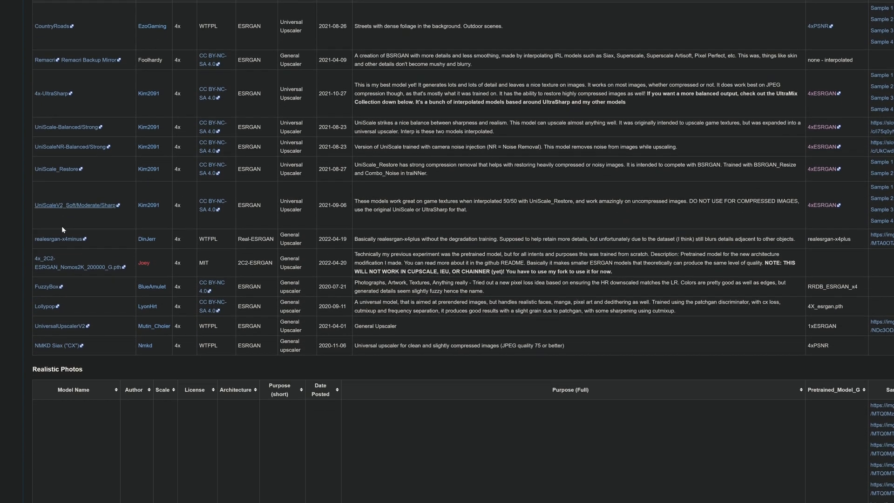
scroll("down", 3)
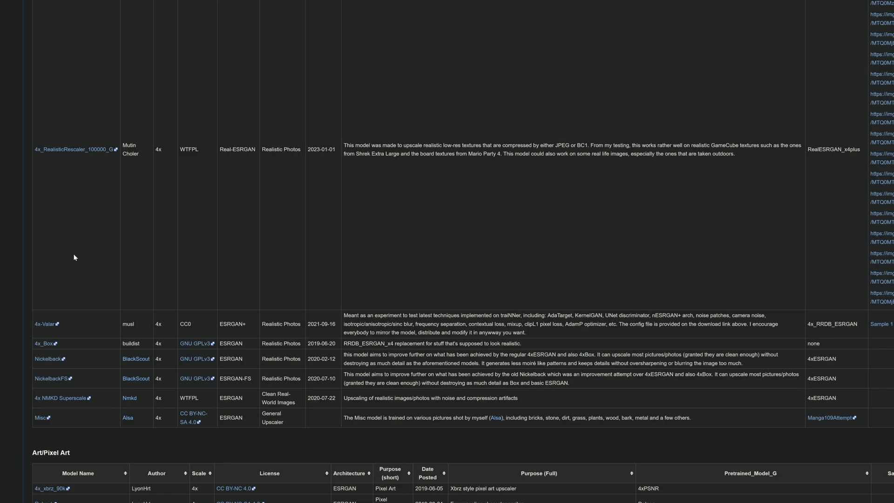
scroll("down", 3)
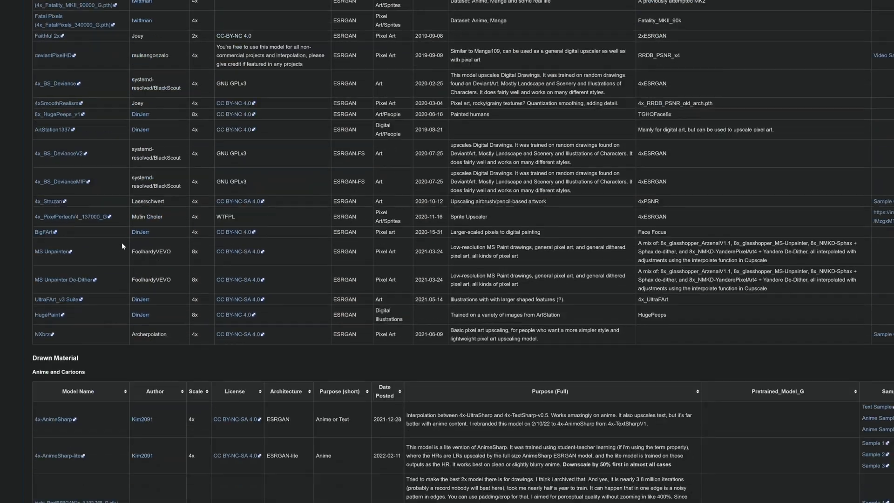
scroll("down", 3)
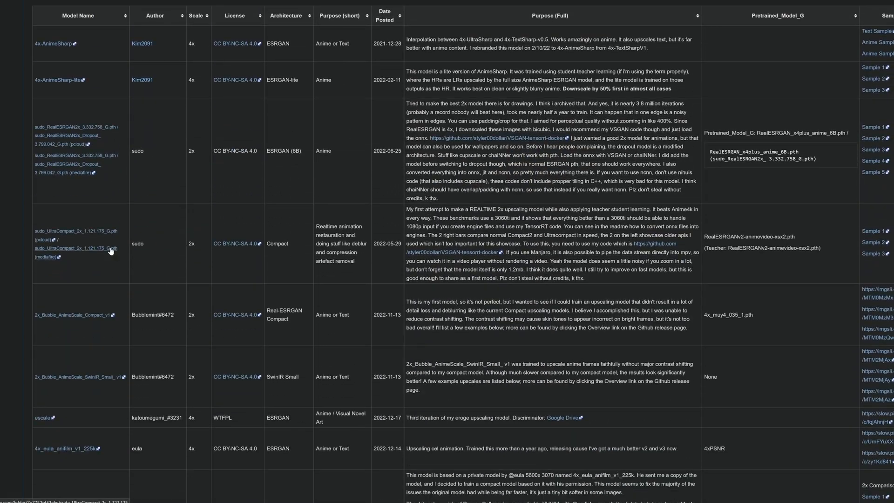
scroll("down", 3)
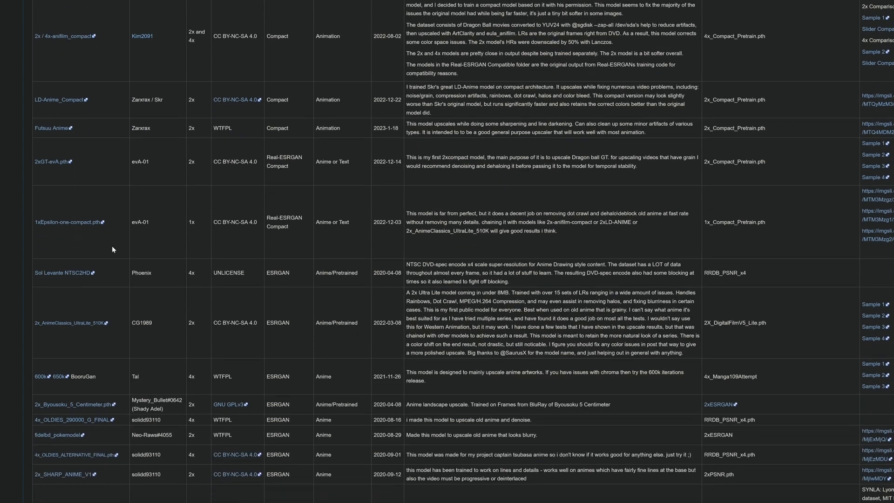
scroll("down", 3)
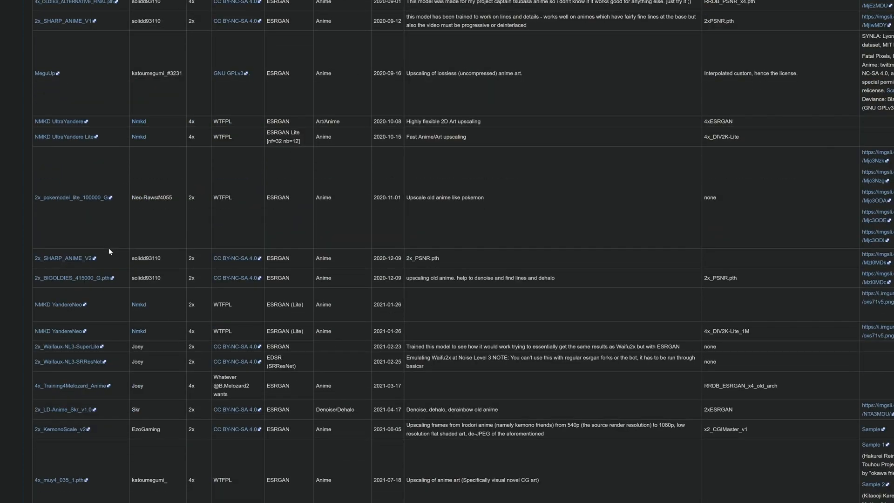
scroll("down", 3)
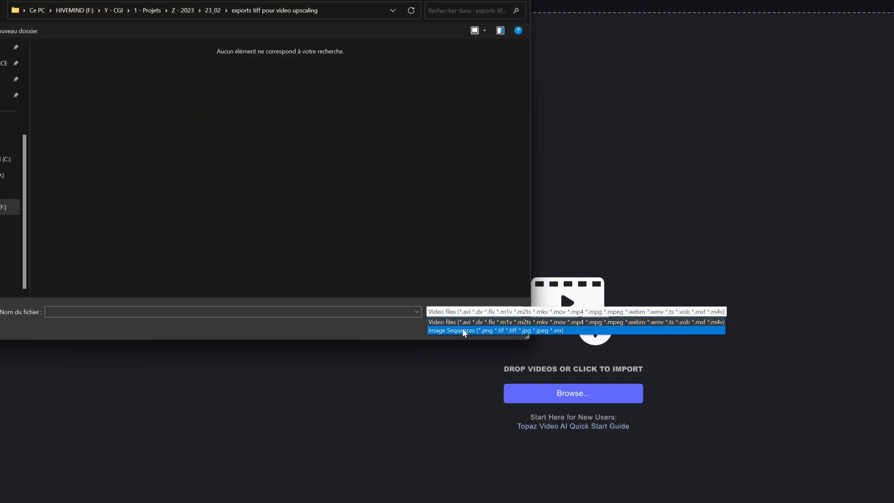
Import the TIFF image sequence and set a 4x upscale output of 7680x3216
left_click(478, 330)
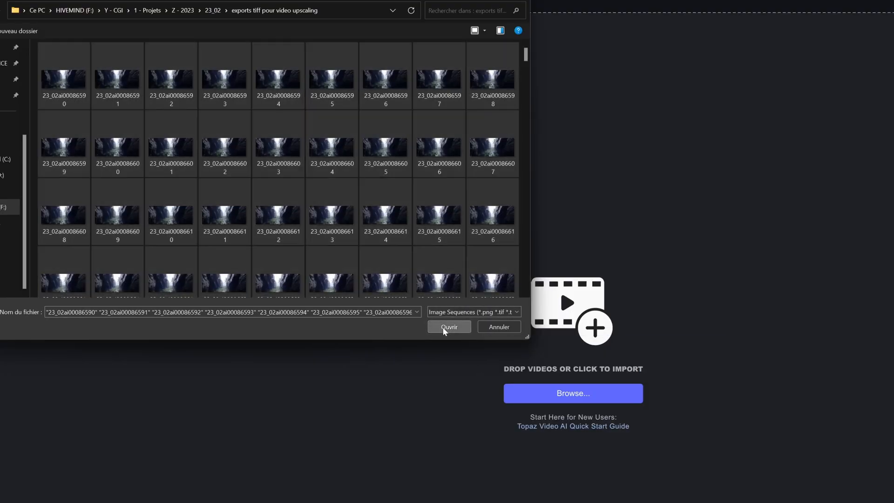
left_click(449, 327)
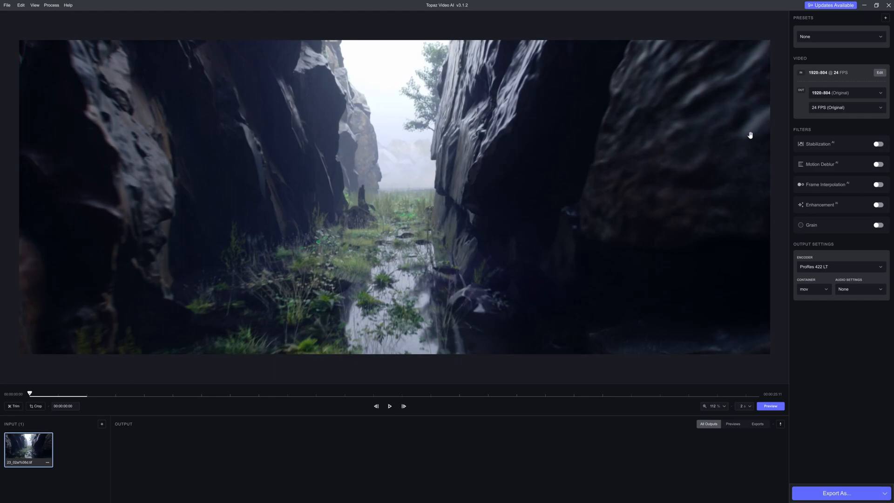
left_click(846, 92)
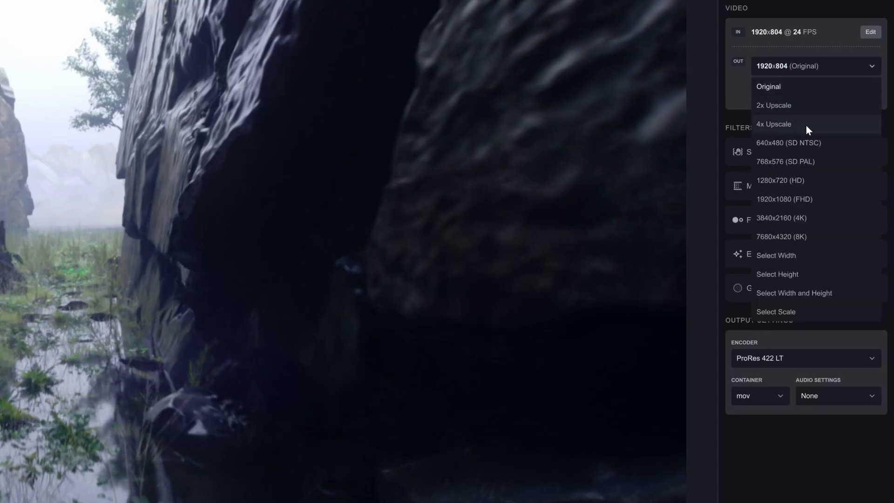
left_click(773, 124)
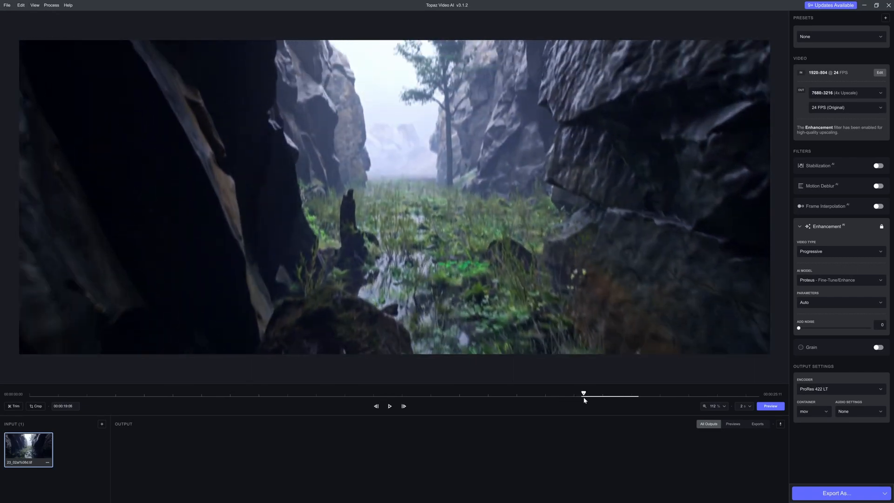
left_click(839, 389)
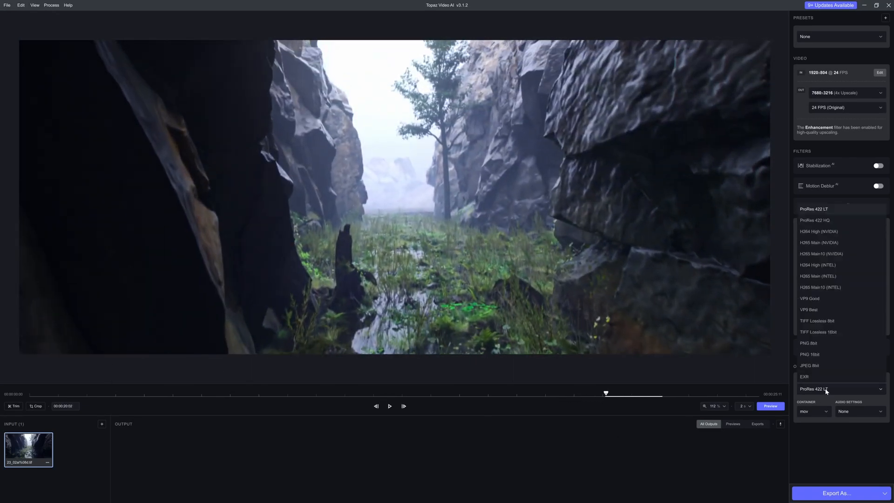
left_click(817, 331)
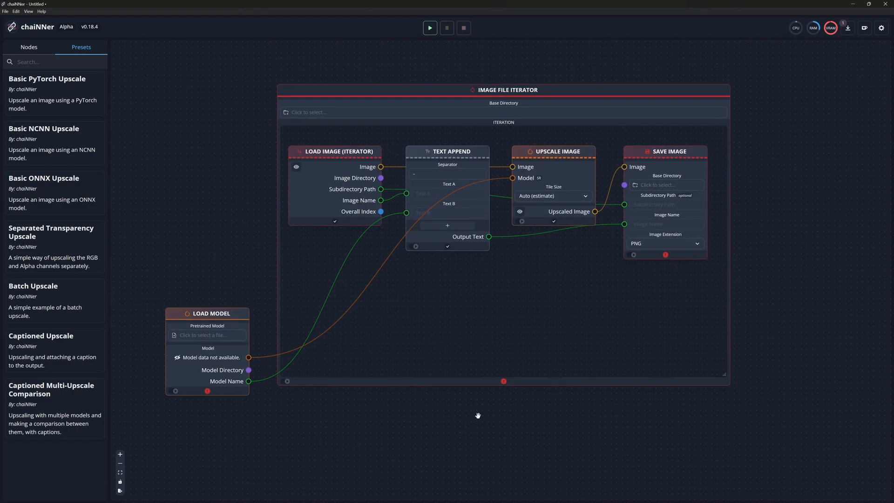
mouse_move(435, 342)
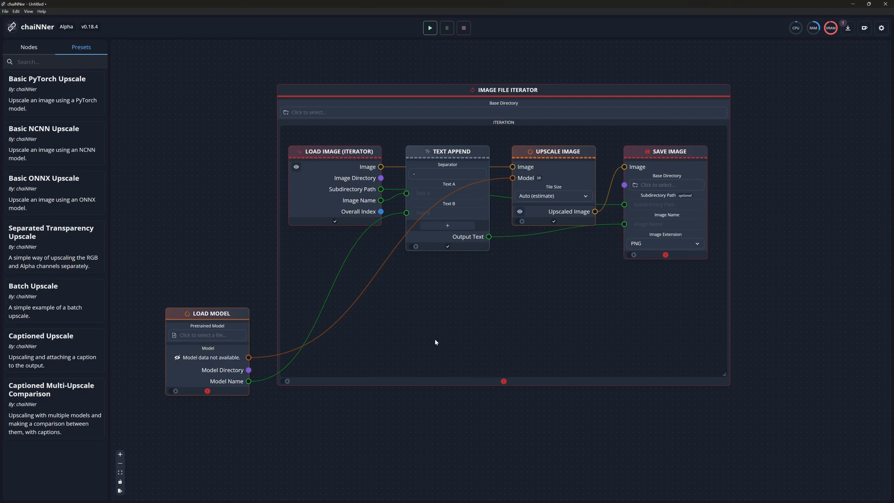